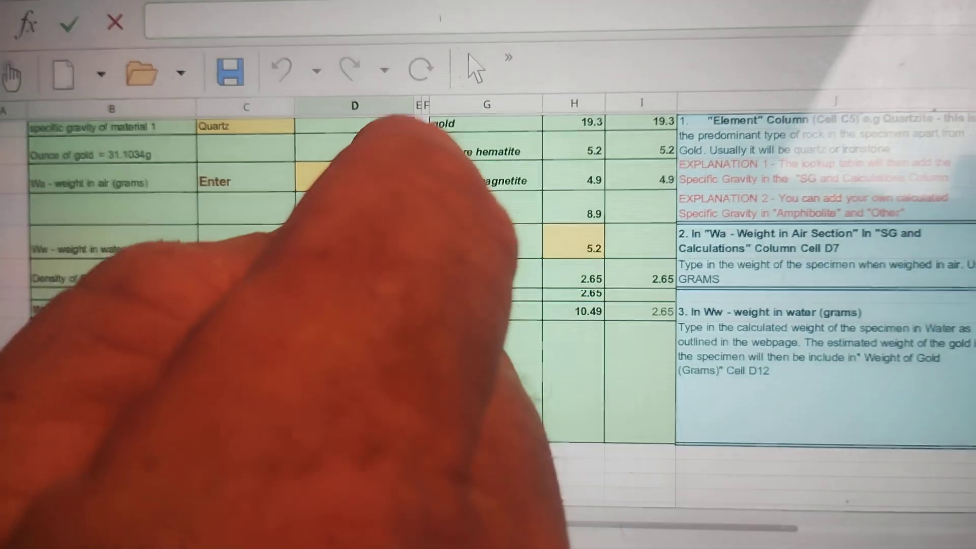
pyautogui.write('33.5')
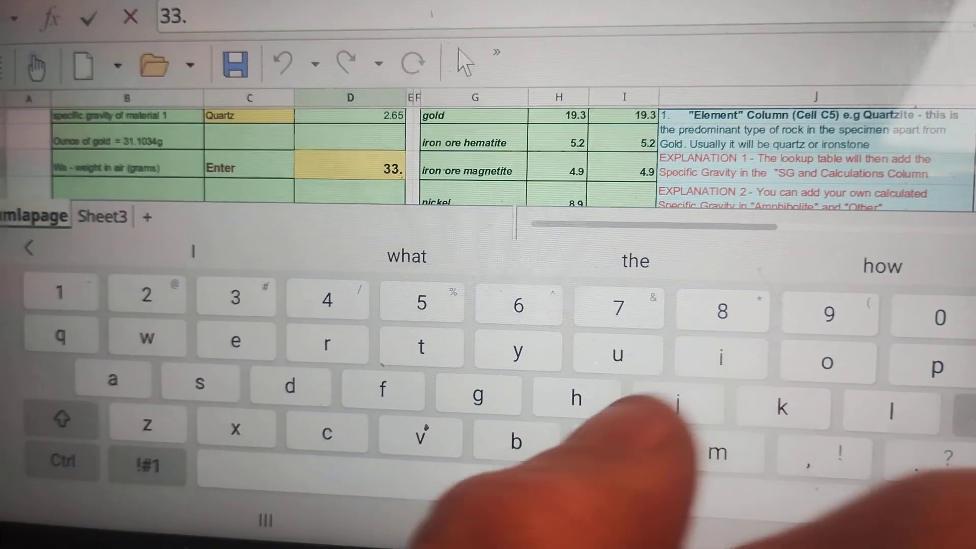
pyautogui.write('4')
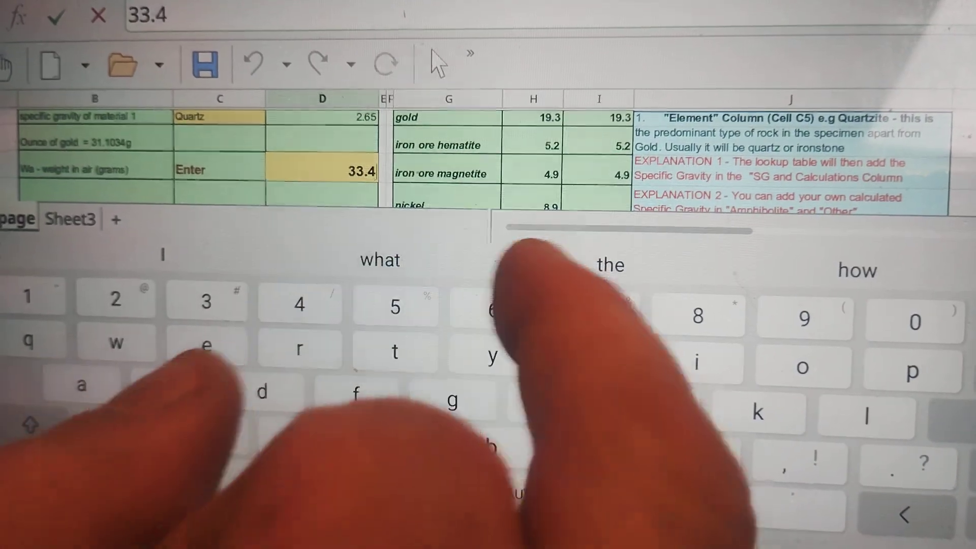
pyautogui.write('7')
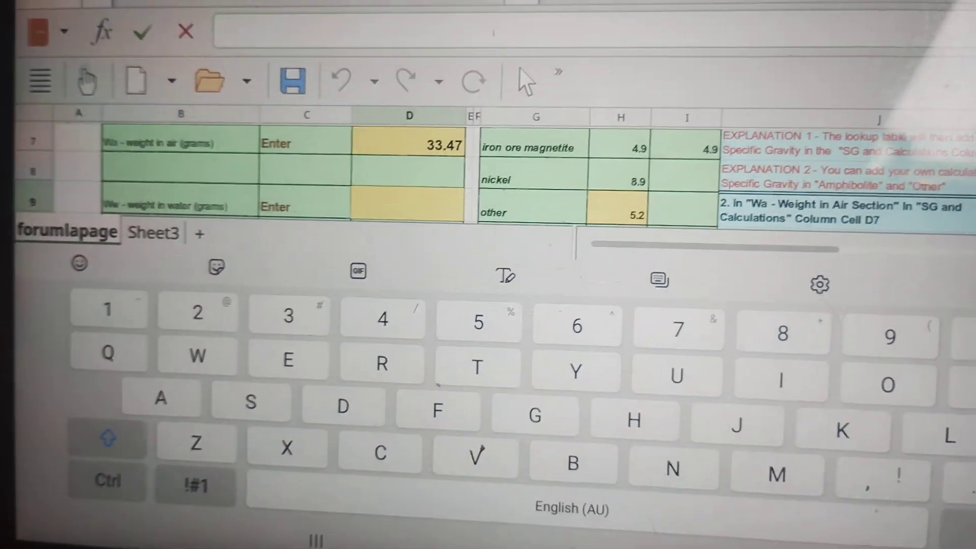
pyautogui.write('2')
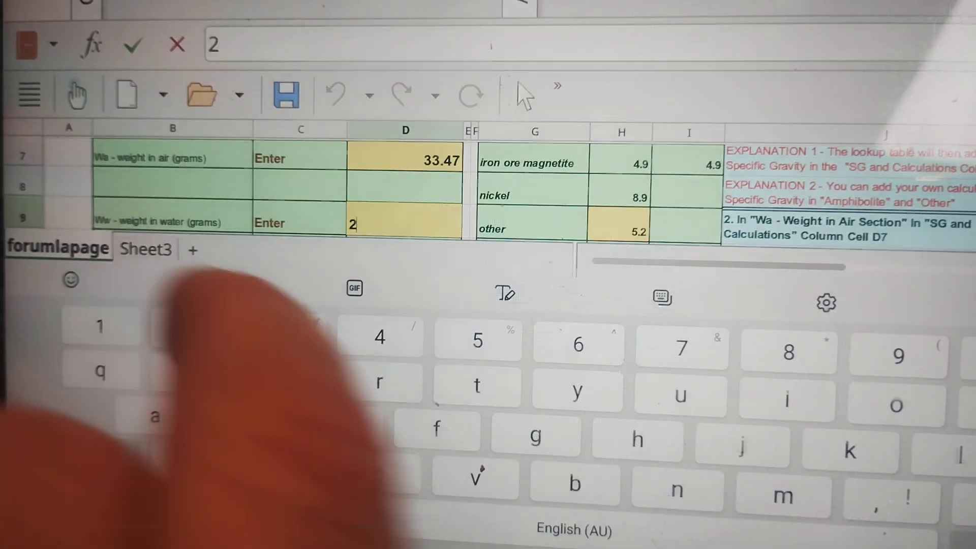
pyautogui.write('2.3')
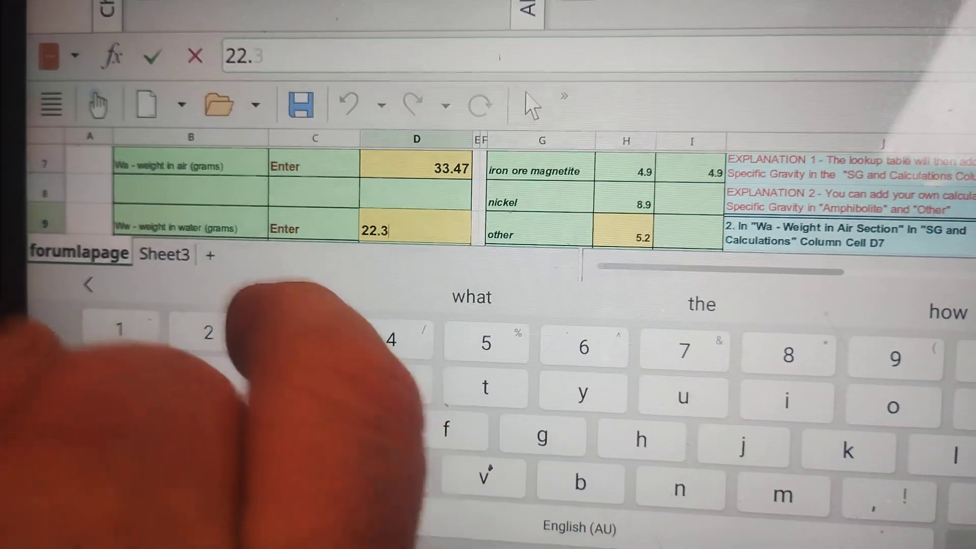